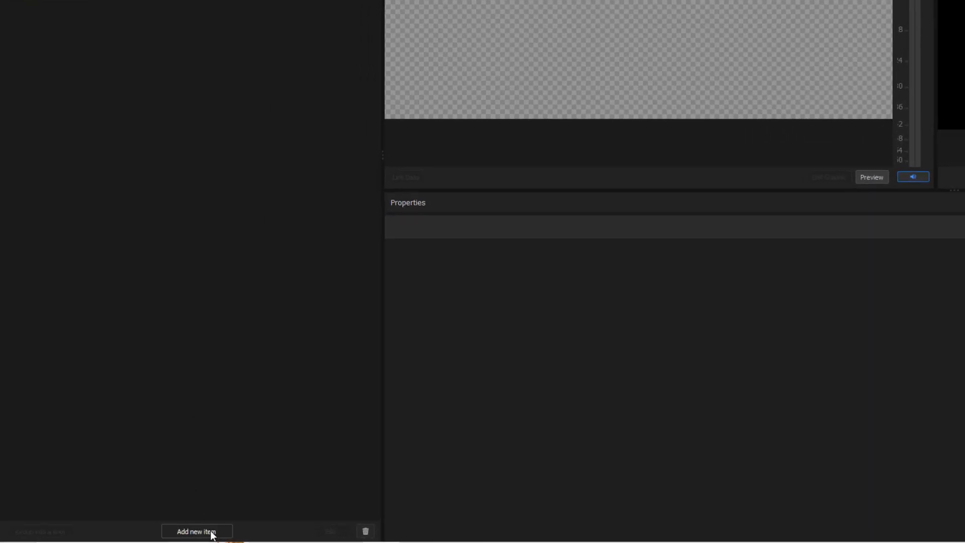
# Step: Add a new Media Sequence item and name it 'Commercial Break 1'
pyautogui.click(197, 531)
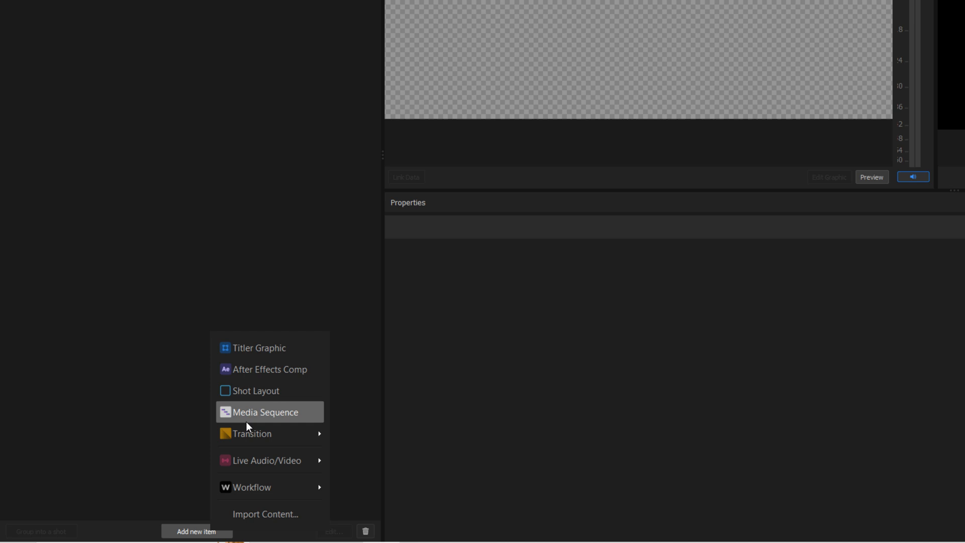
pyautogui.click(265, 515)
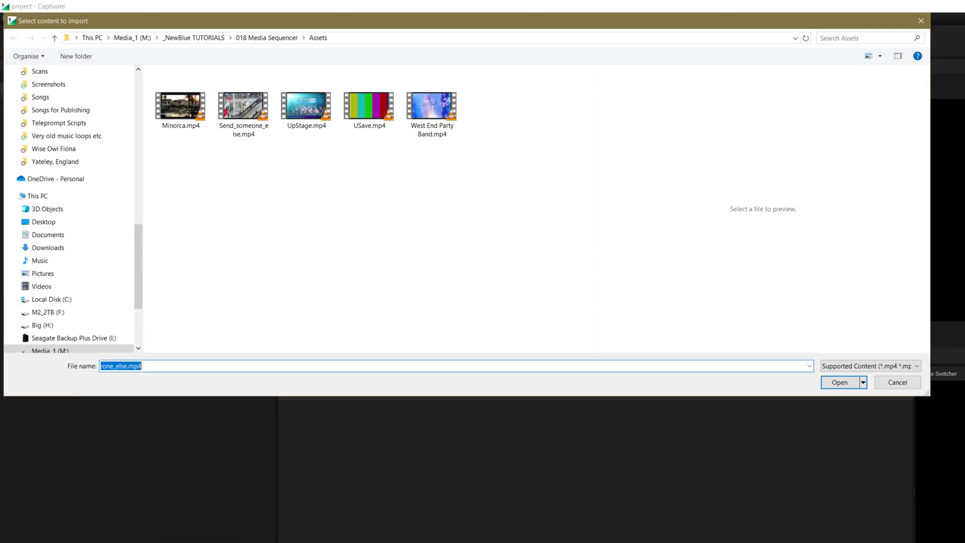
pyautogui.click(839, 382)
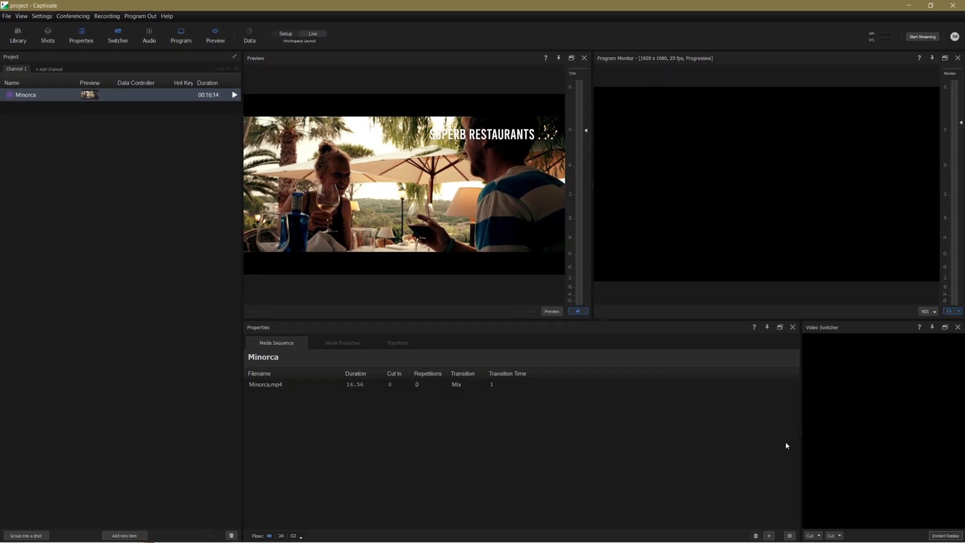
pyautogui.click(768, 535)
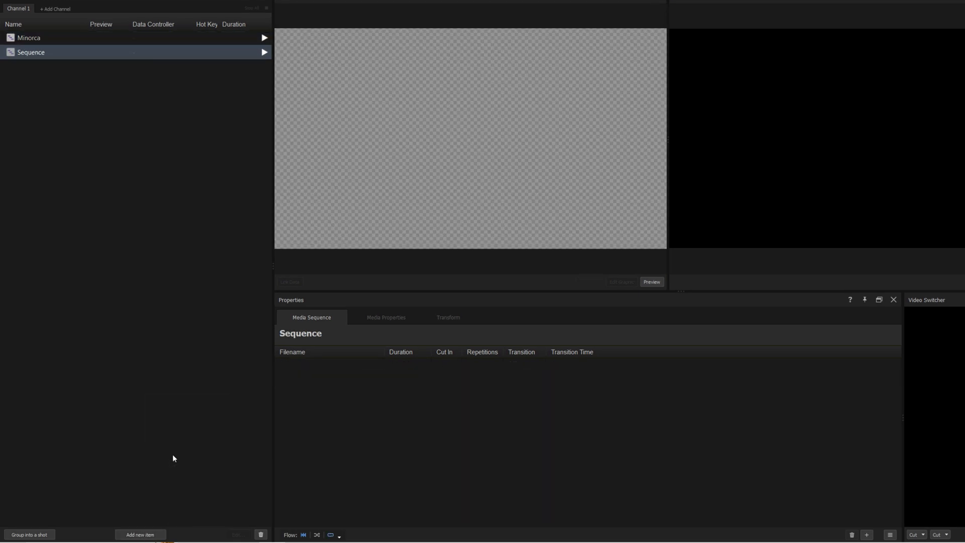
# Step: Import the Minorca, Send_someone_else, UpStage, USave and West End Party Band clips into the sequence
pyautogui.click(140, 535)
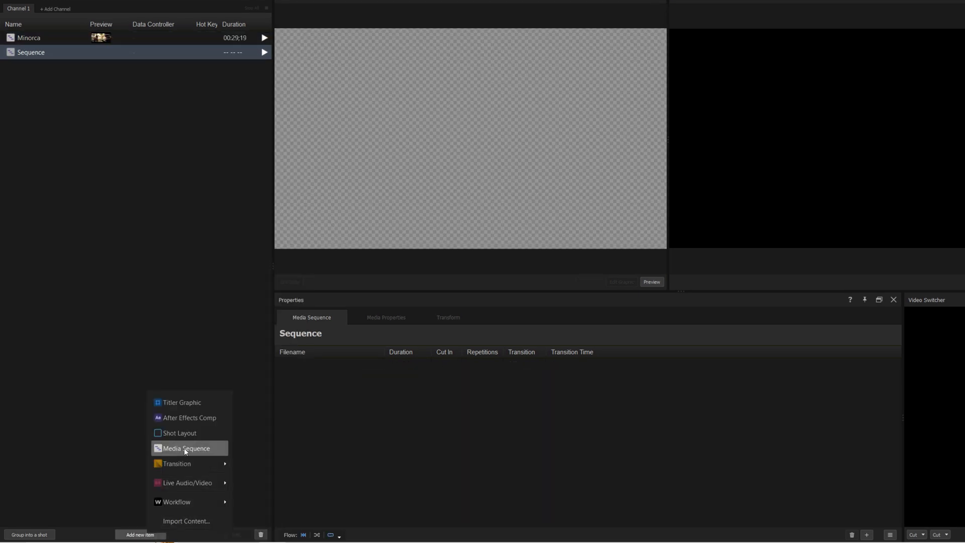
pyautogui.click(185, 448)
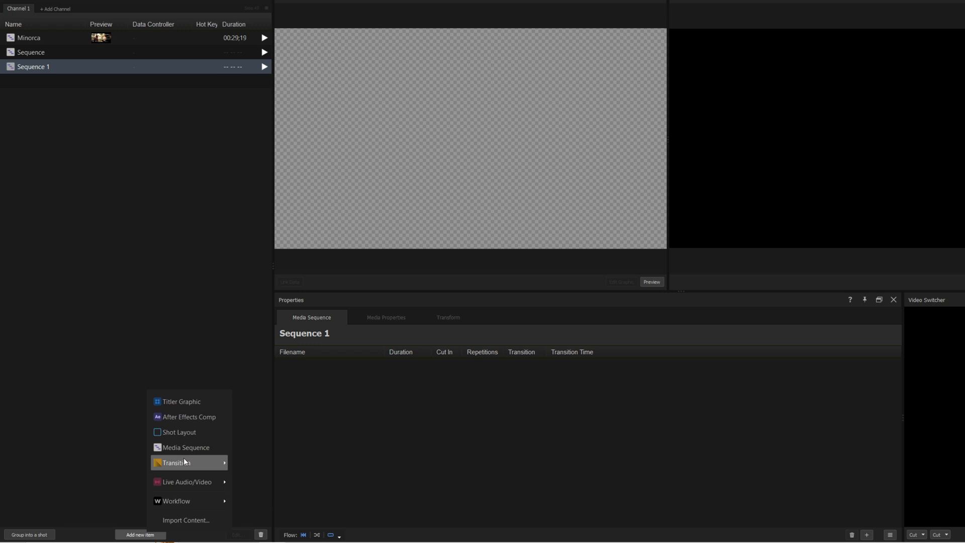
pyautogui.click(186, 448)
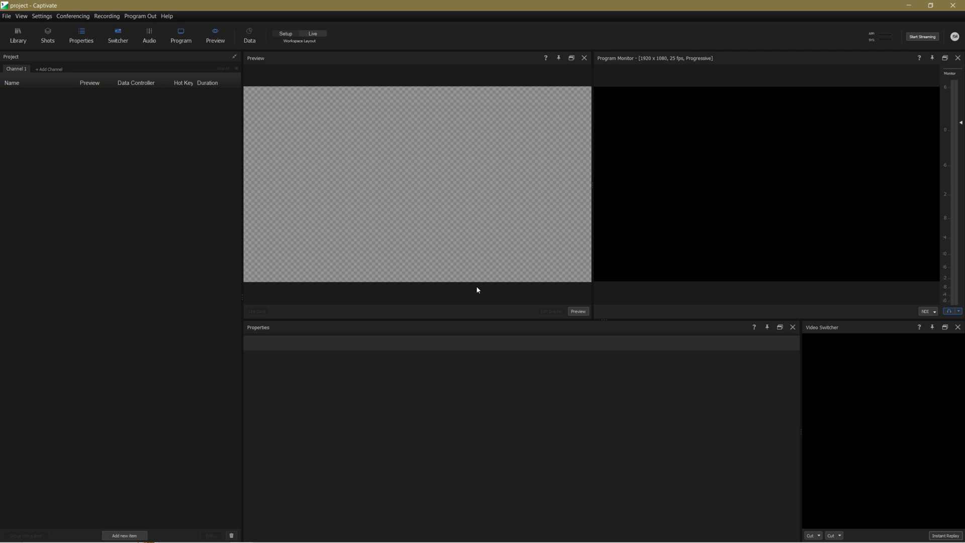
pyautogui.moveTo(125, 535)
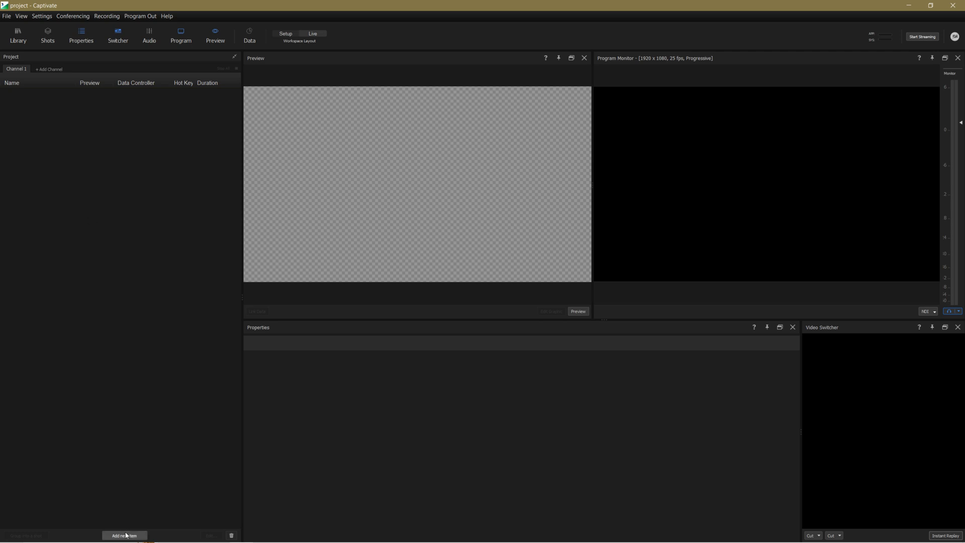
pyautogui.click(125, 535)
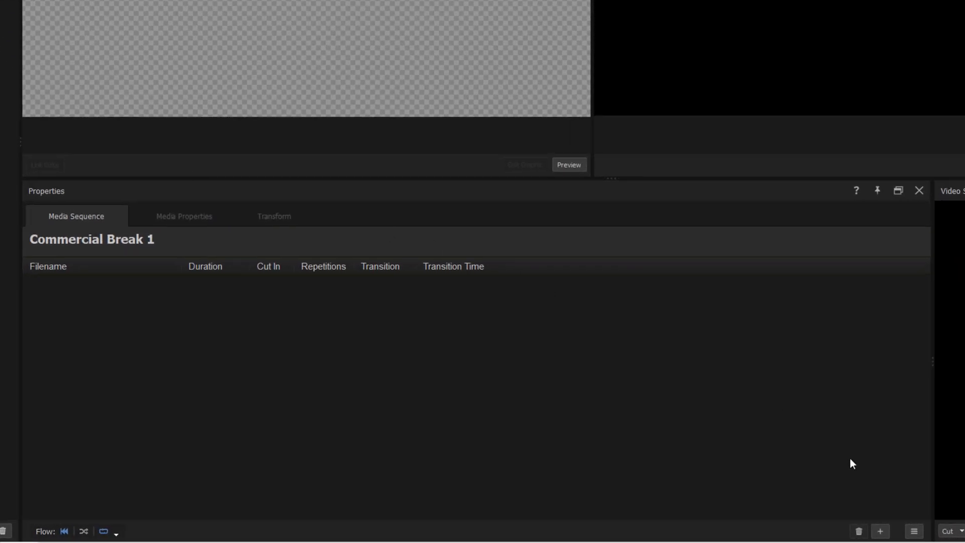
pyautogui.moveTo(878, 531)
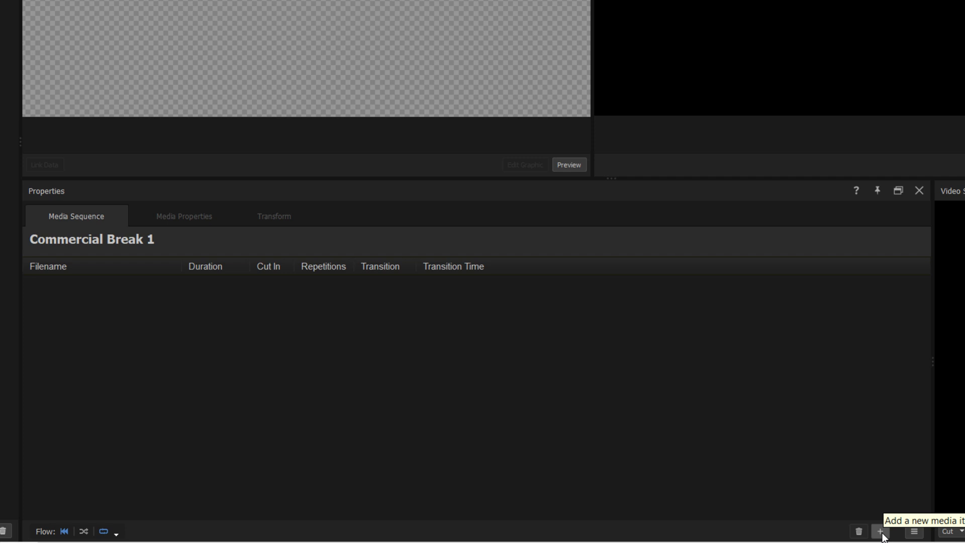
pyautogui.click(878, 532)
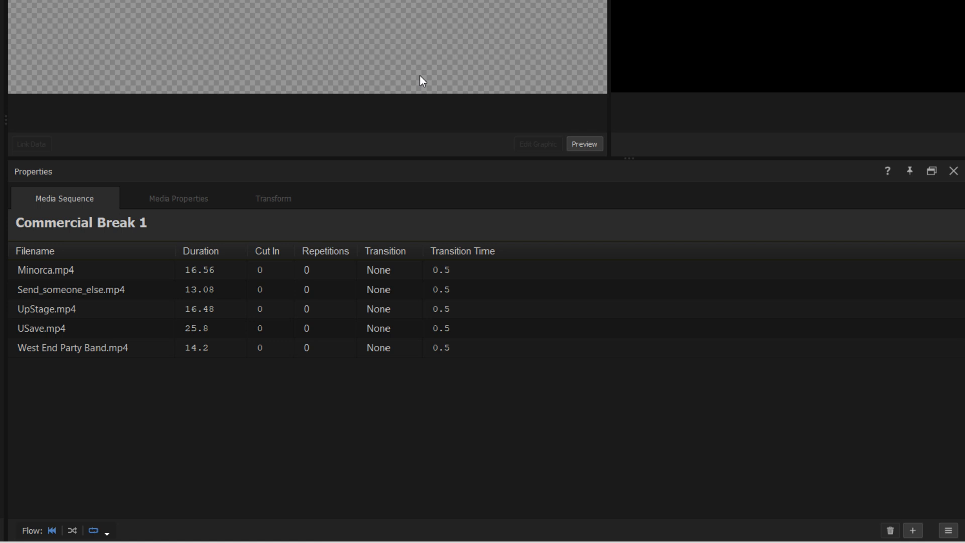
pyautogui.moveTo(263, 336)
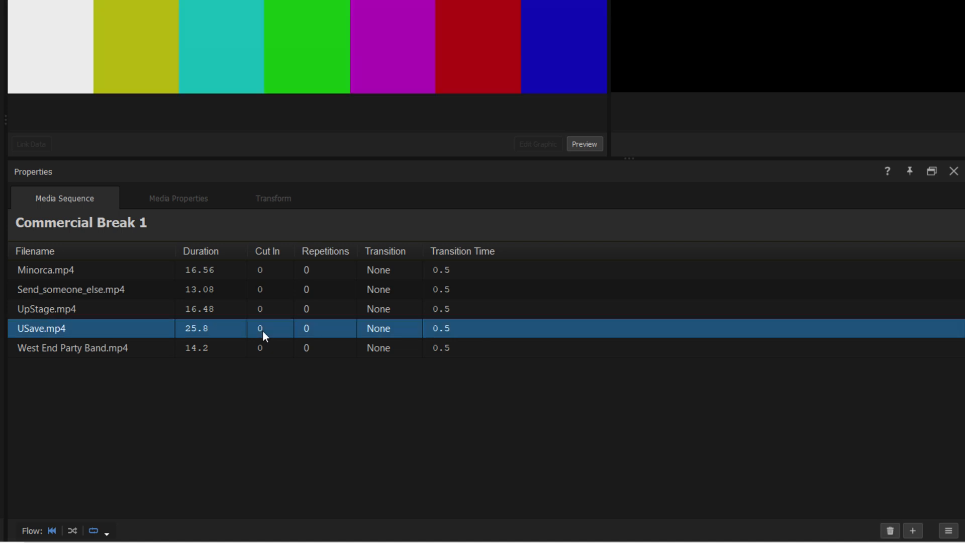
# Step: Set the USave clip's Cut In to 7, shortening it to 18.8 seconds
pyautogui.write('7')
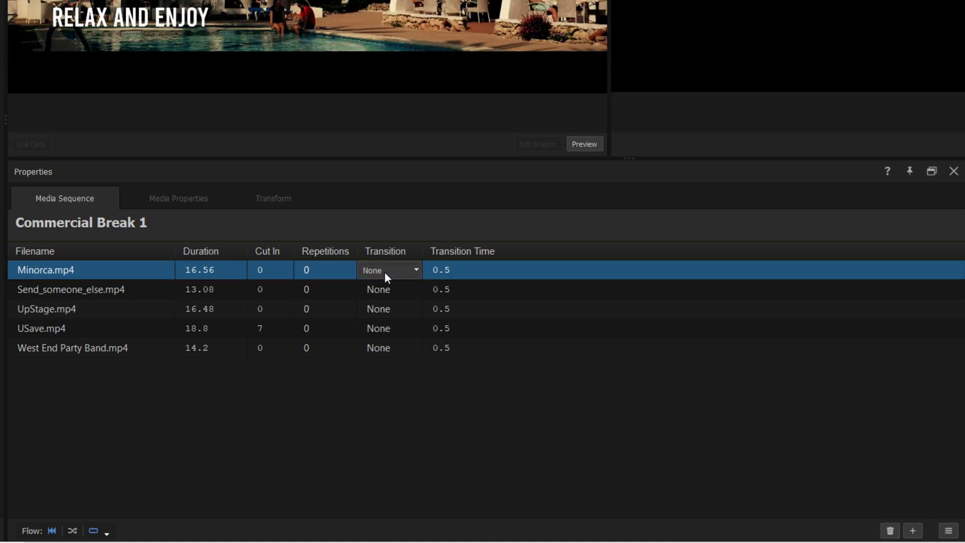
# Step: Create a new 3D Flip > Flip Over transition for the Minorca clip
pyautogui.click(415, 270)
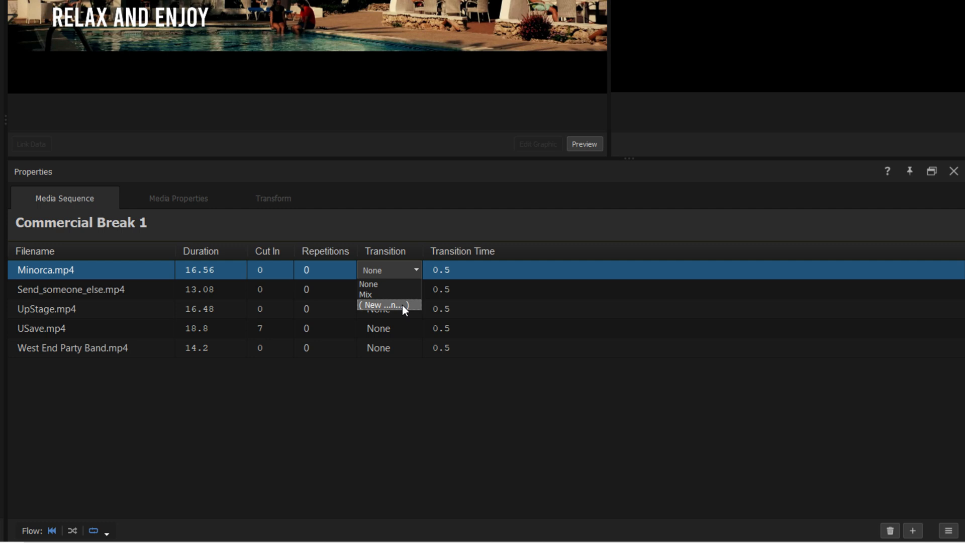
pyautogui.click(368, 283)
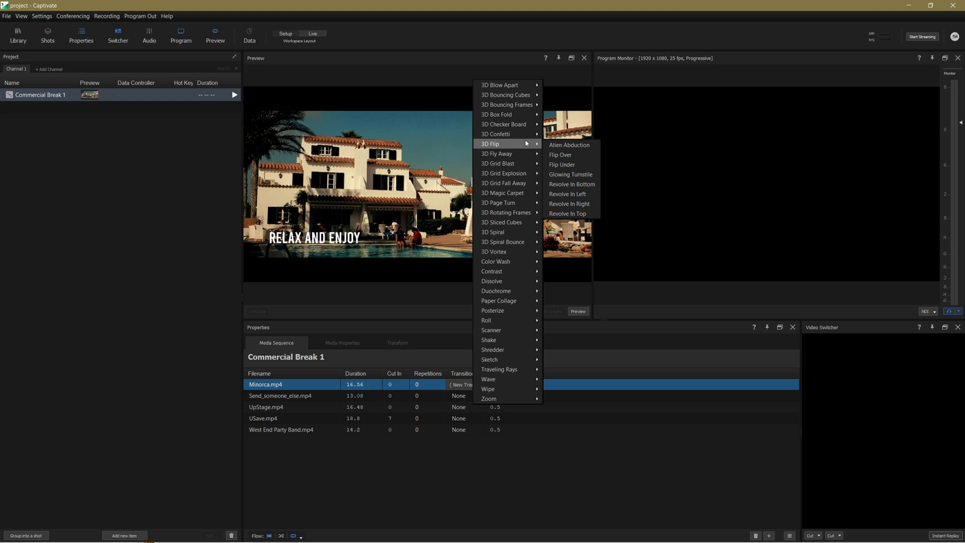
pyautogui.click(560, 155)
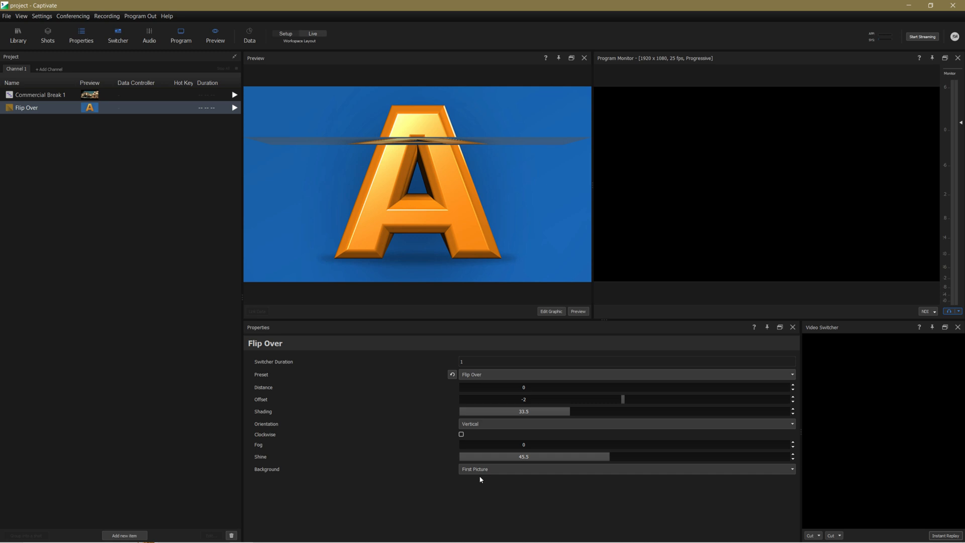
pyautogui.click(41, 94)
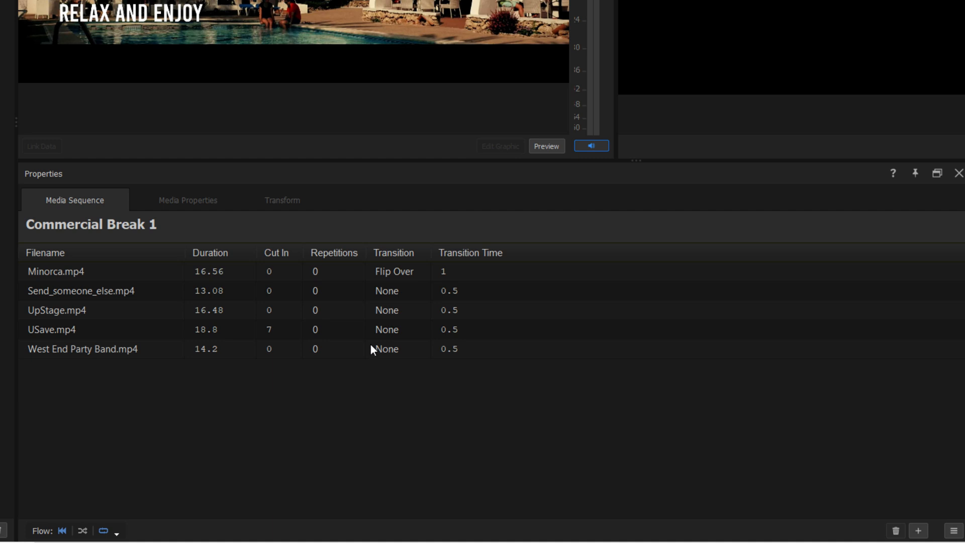
# Step: Apply the Flip Over transition to the Send_someone_else clip from the dropdown
pyautogui.click(396, 290)
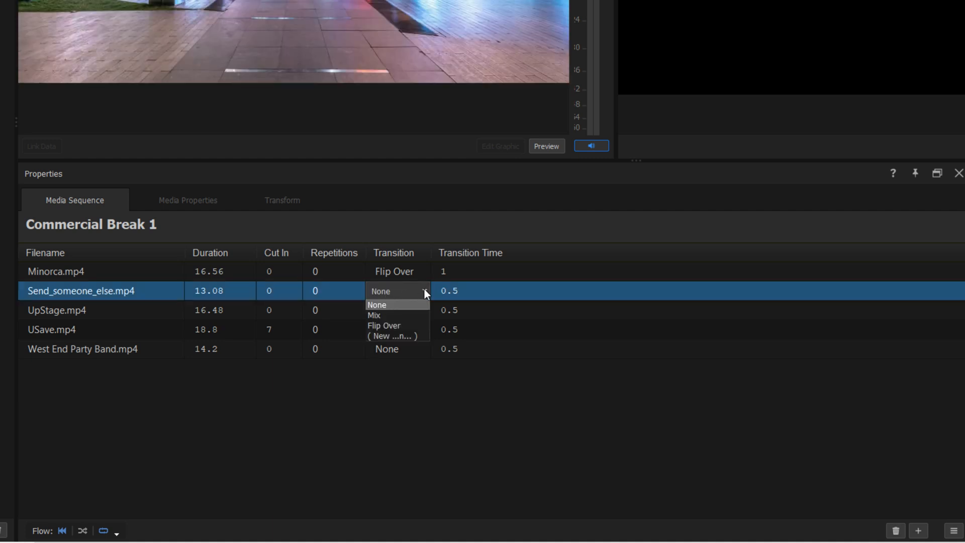
pyautogui.click(384, 326)
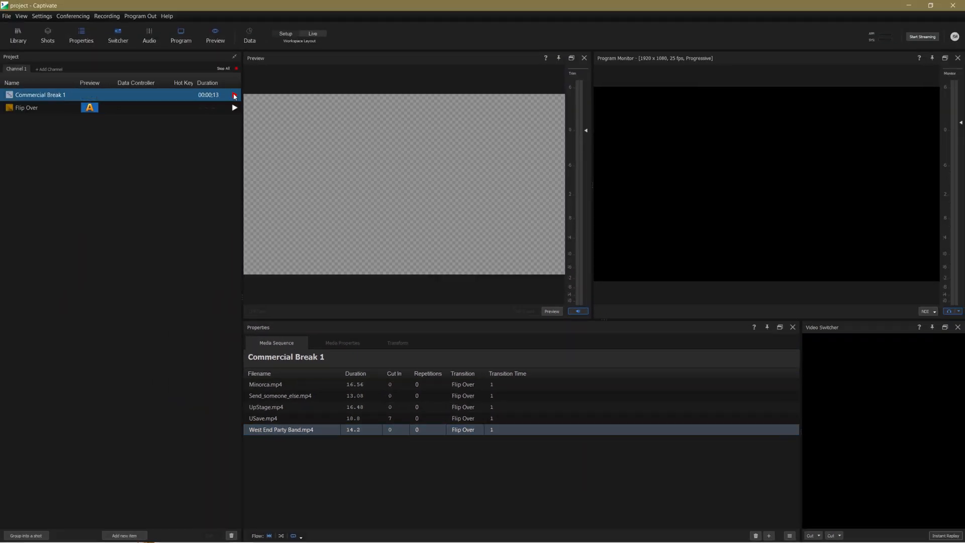
# Step: Remove UpStage.mp4 from the sequence via its right-click menu, leaving four clips
pyautogui.click(234, 94)
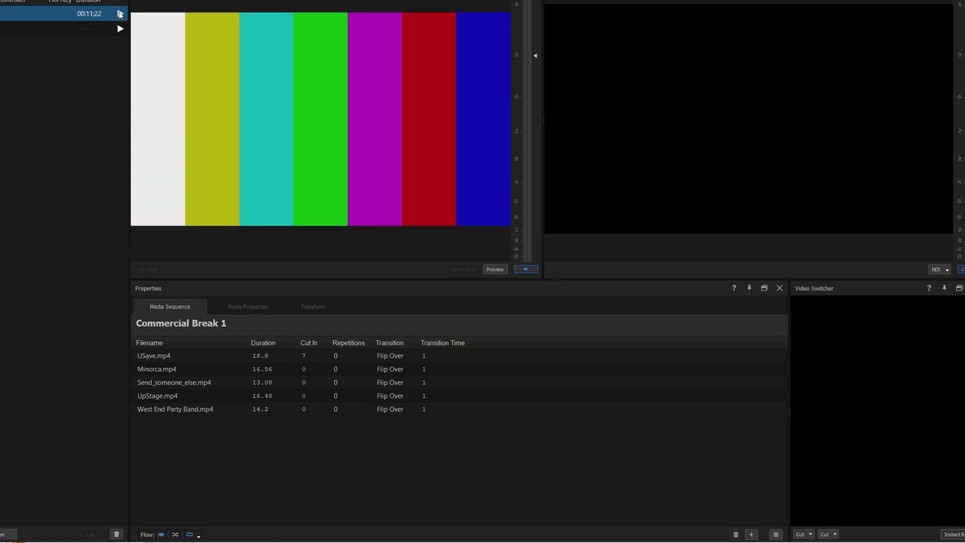
pyautogui.moveTo(156, 399)
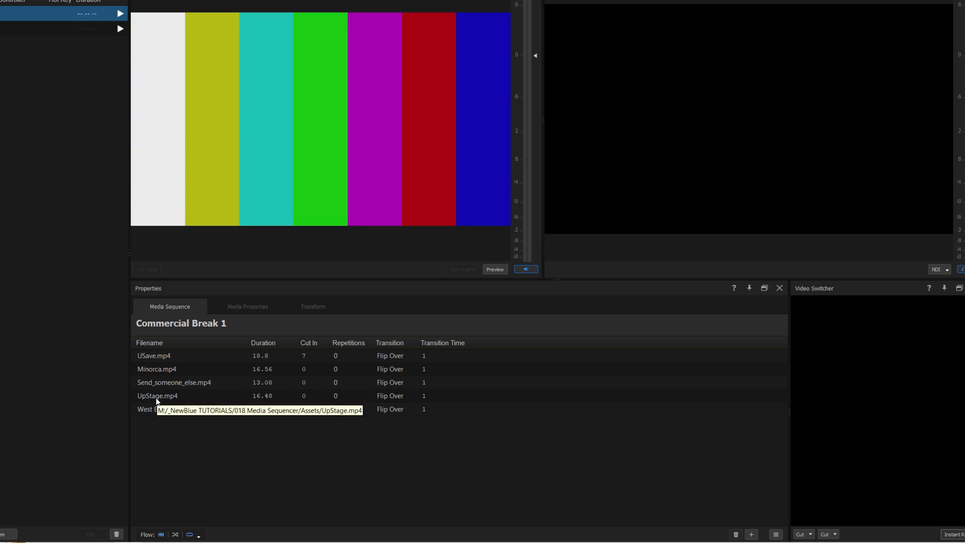
pyautogui.rightClick(157, 396)
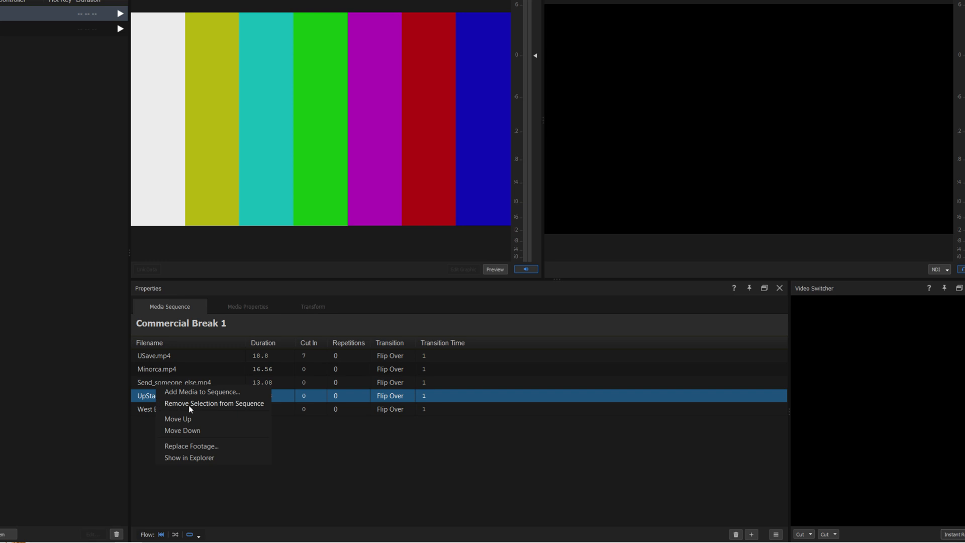
pyautogui.click(214, 403)
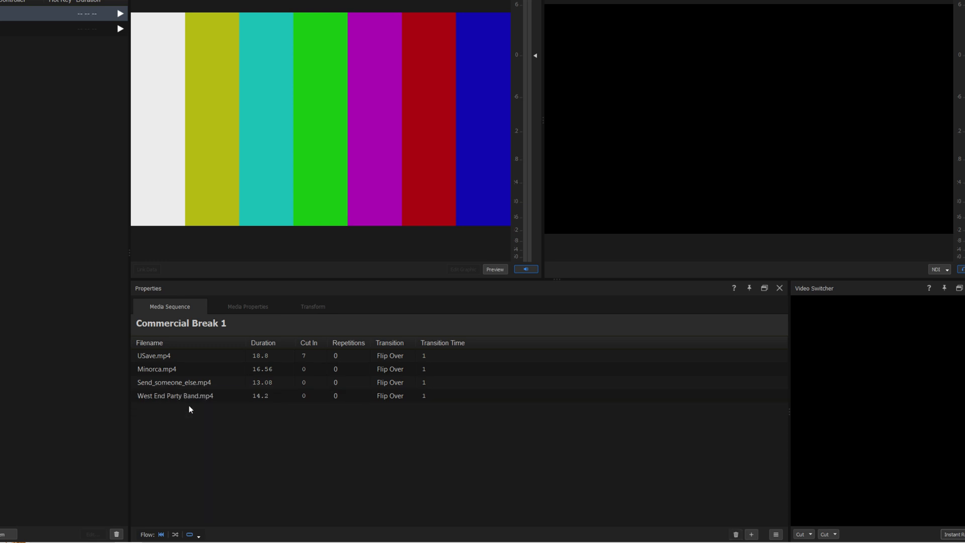
pyautogui.moveTo(185, 399)
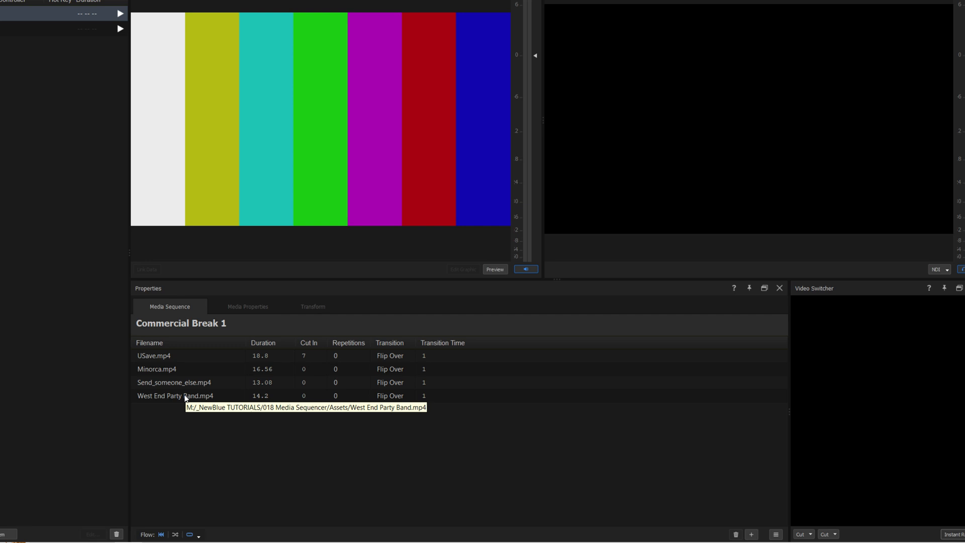
pyautogui.rightClick(160, 396)
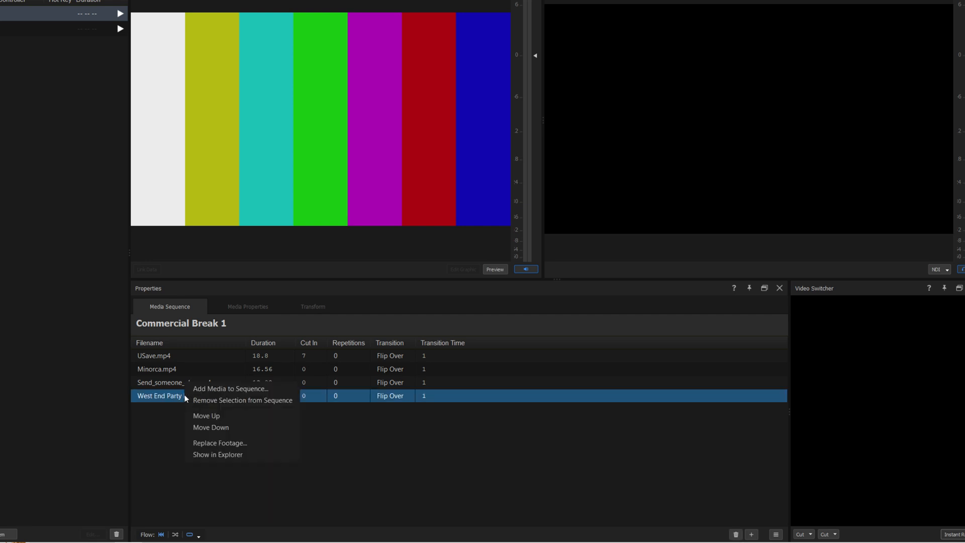
pyautogui.moveTo(223, 448)
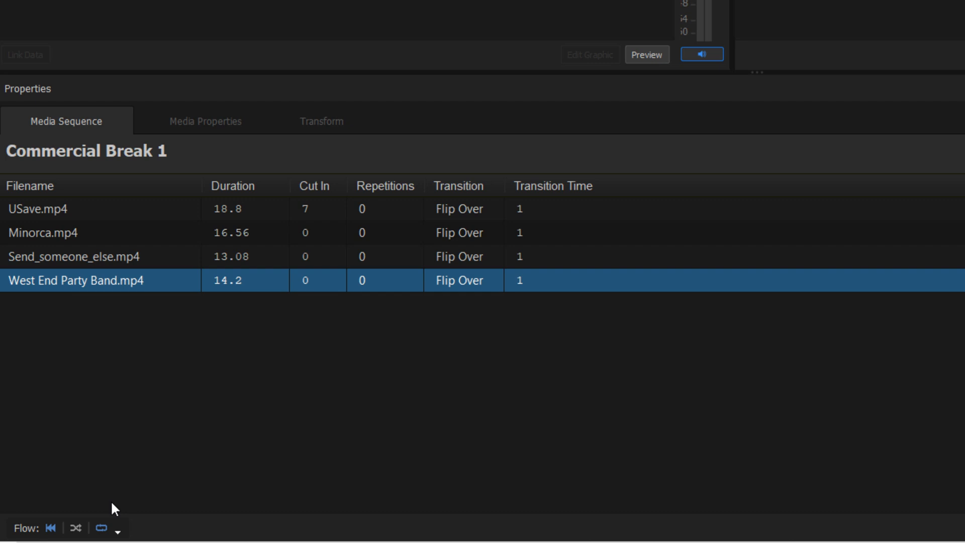
pyautogui.click(117, 528)
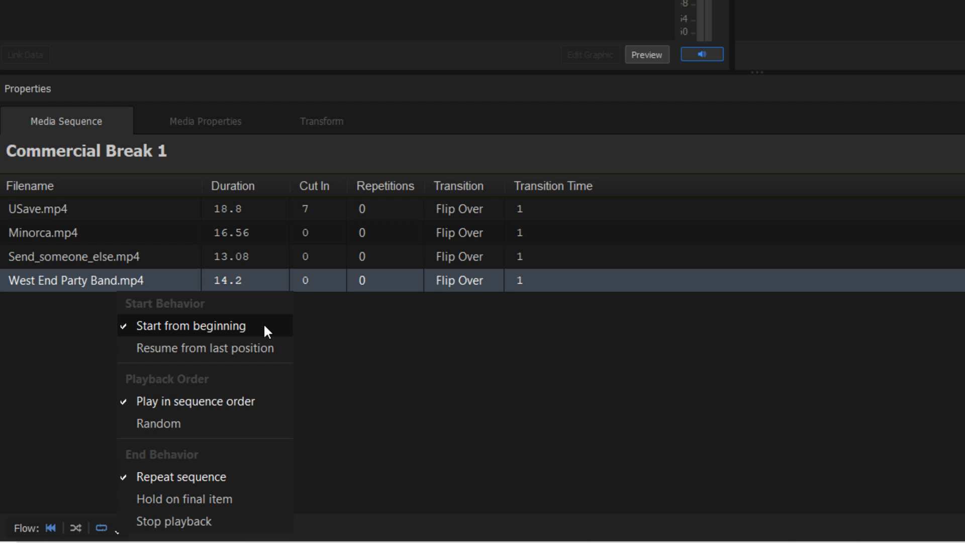
pyautogui.moveTo(257, 387)
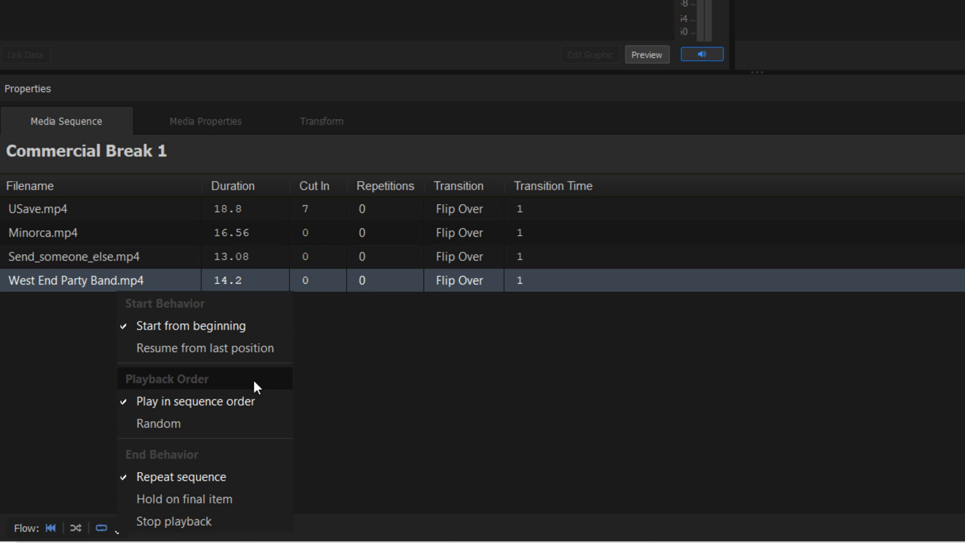
pyautogui.moveTo(257, 461)
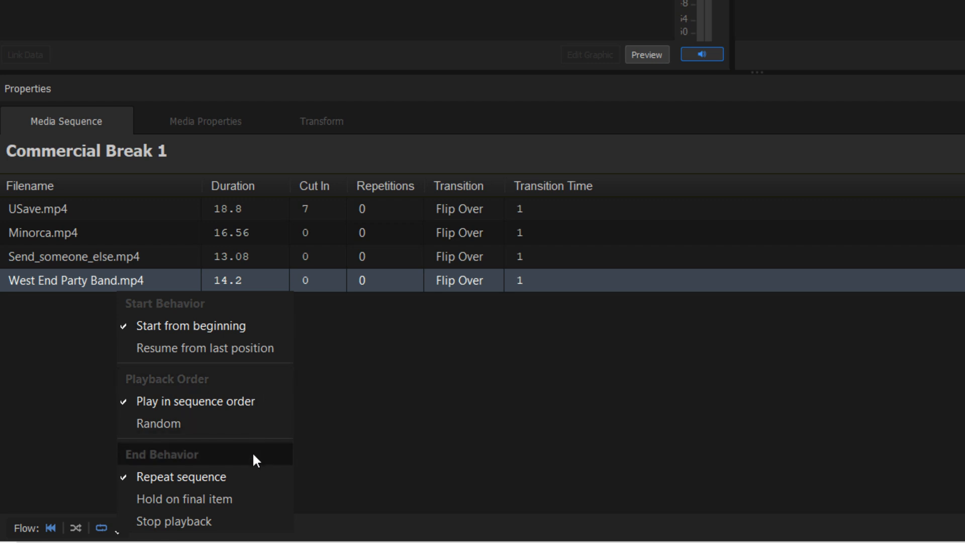
pyautogui.moveTo(175, 474)
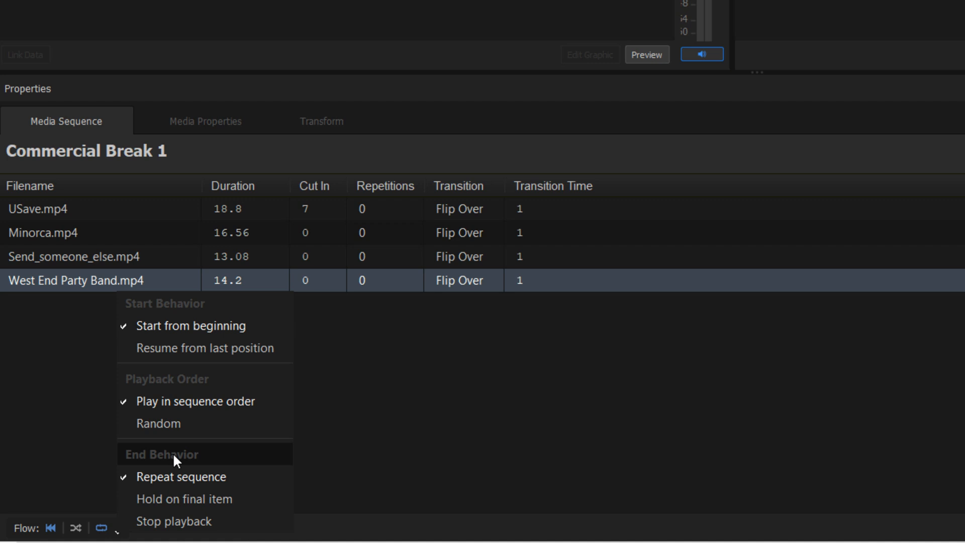
pyautogui.moveTo(77, 490)
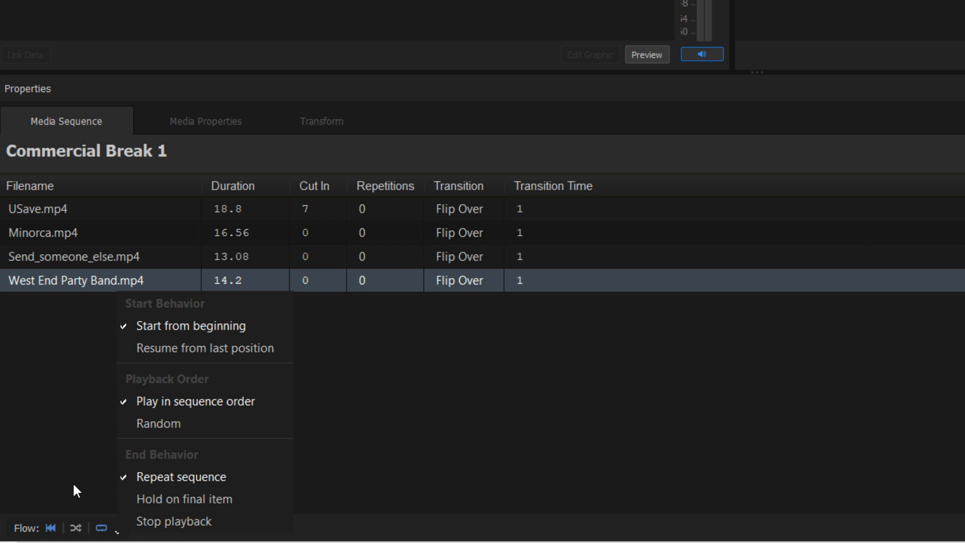
pyautogui.click(115, 529)
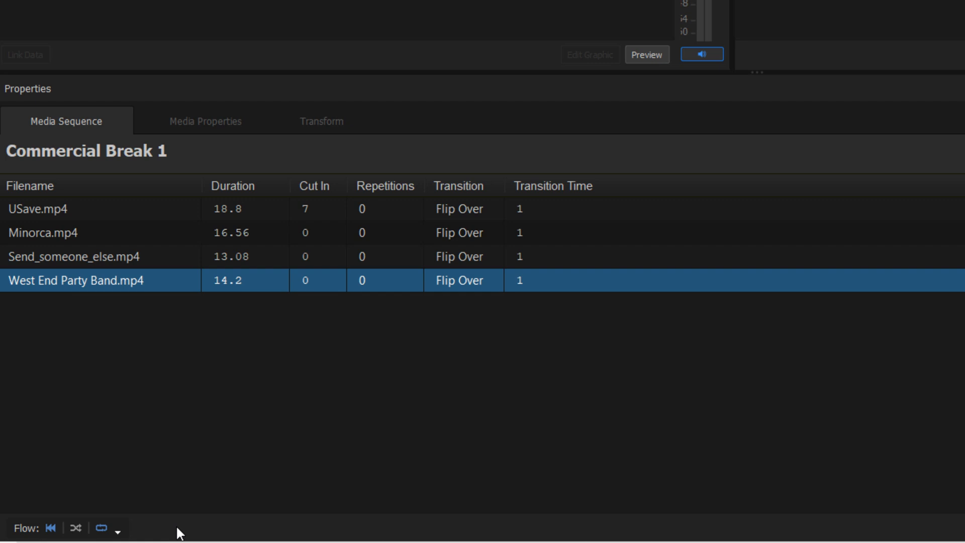
pyautogui.moveTo(858, 523)
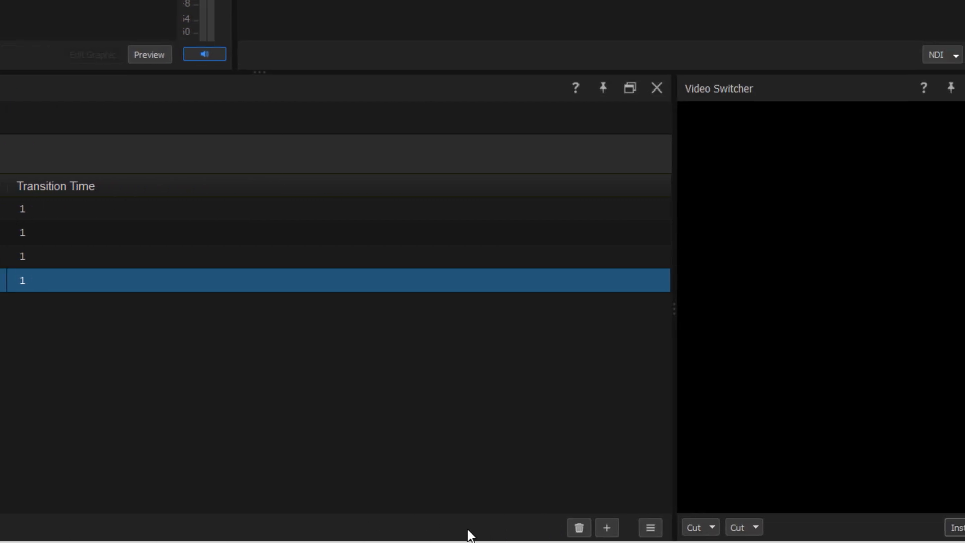
pyautogui.moveTo(499, 530)
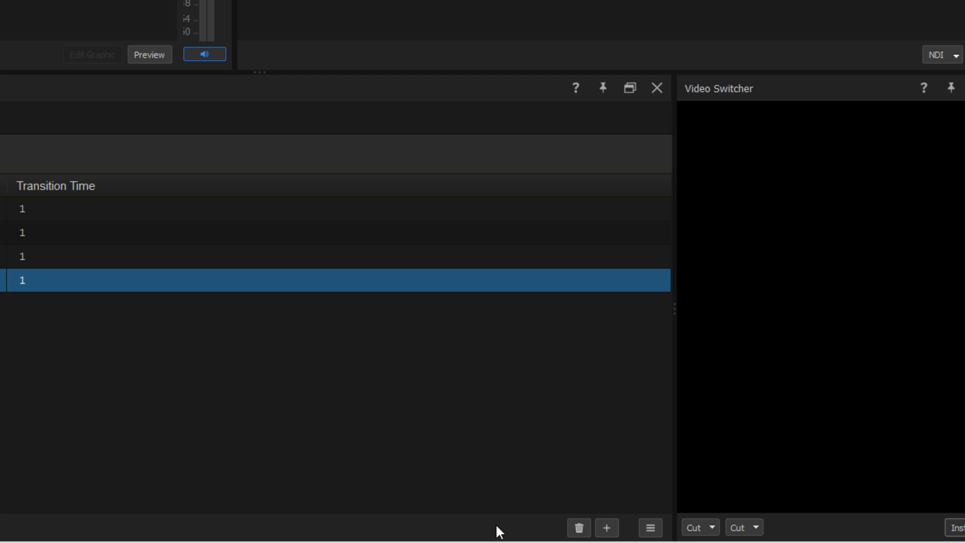
# Step: Show the New Sequence Defaults menu with Repeats (Loops) / Play Once choices
pyautogui.click(649, 527)
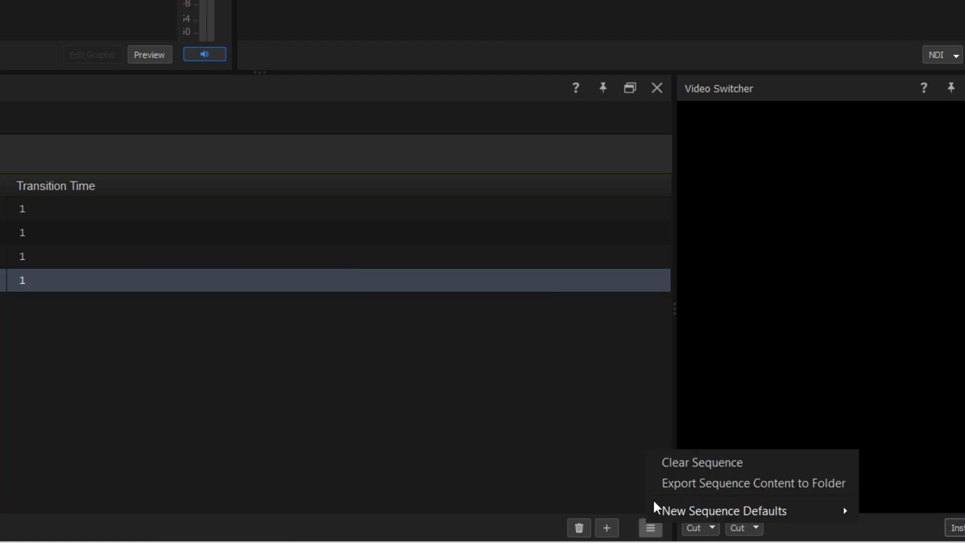
pyautogui.moveTo(721, 467)
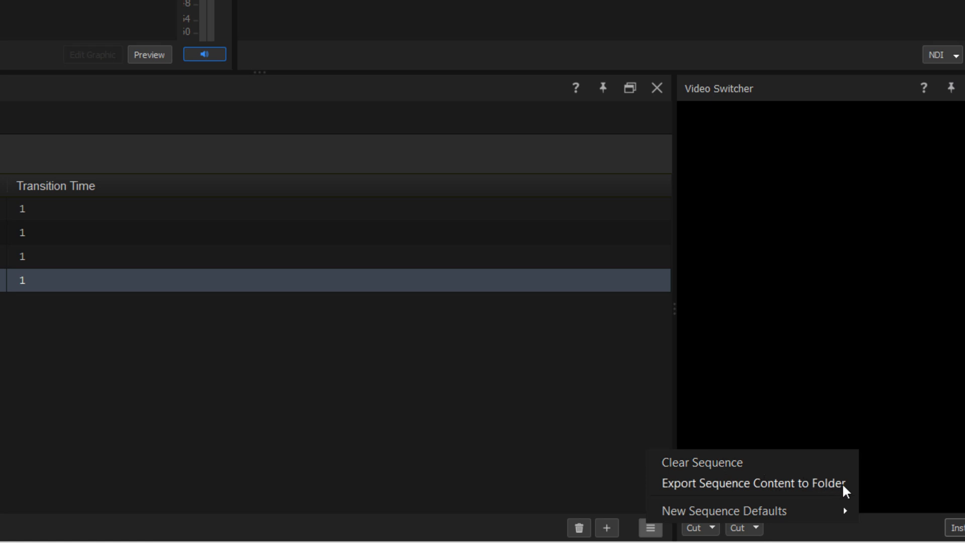
pyautogui.moveTo(857, 493)
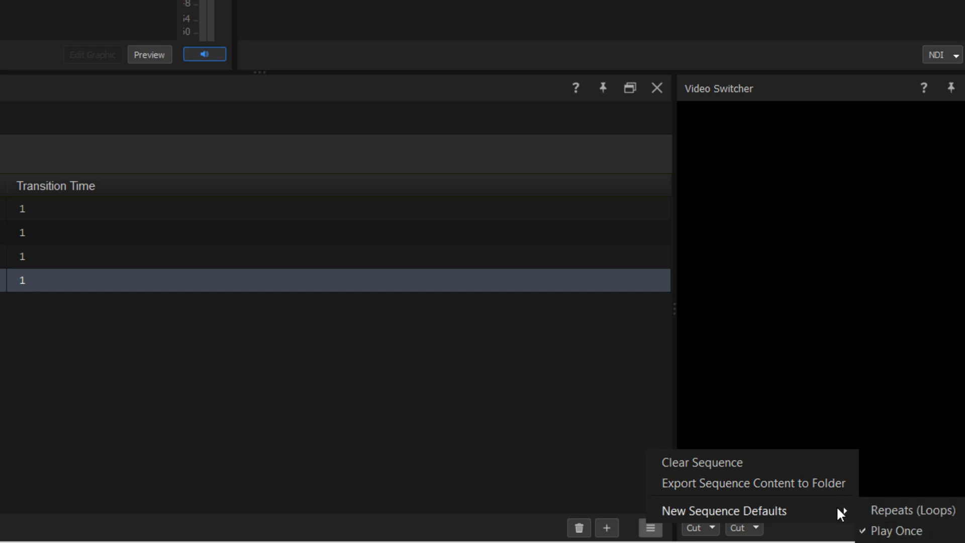
pyautogui.moveTo(899, 509)
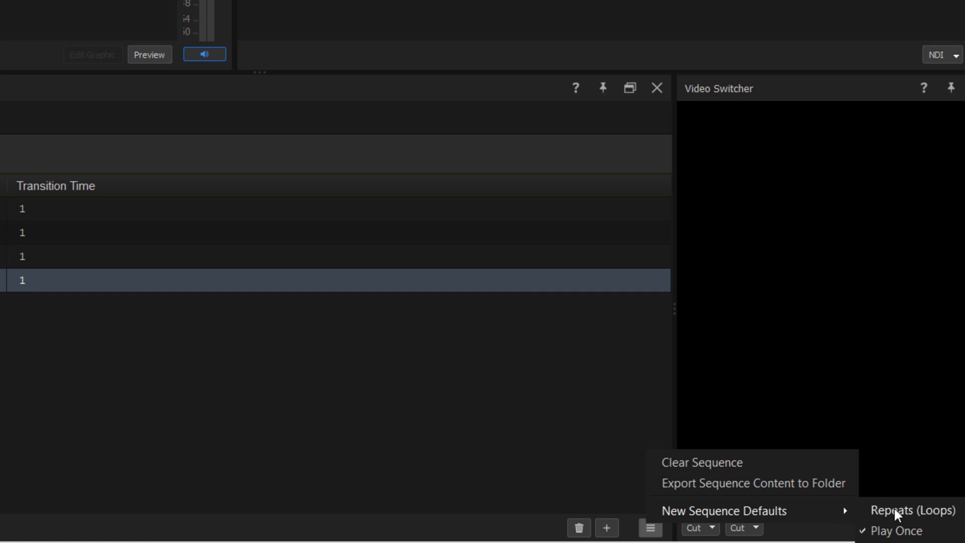